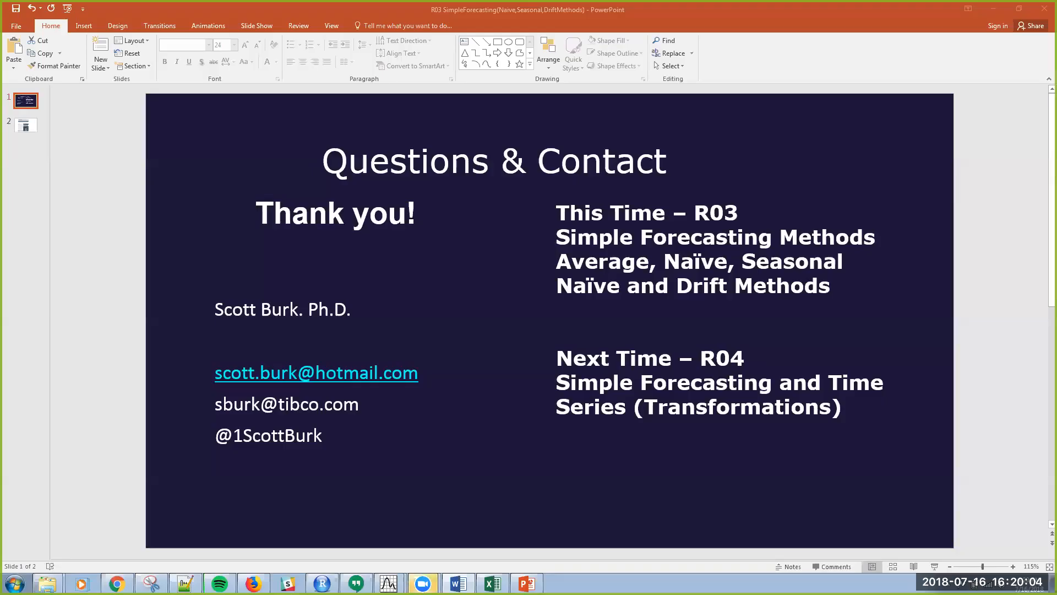
{"action": "mouse_move", "coordinate": [957, 95]}
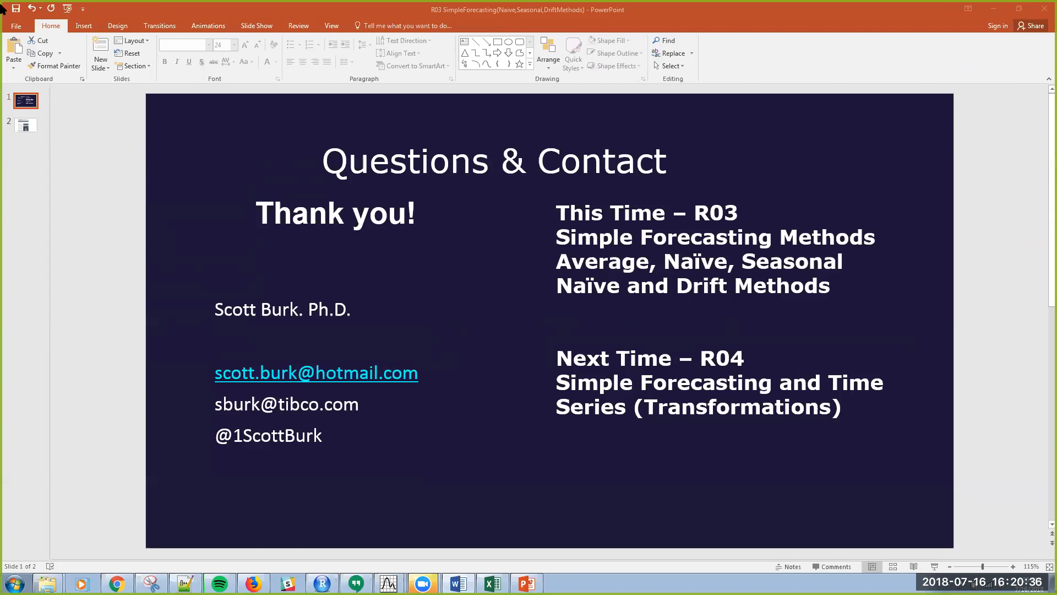
- Show the second slide with the Forecasting: Principles and Practice textbook preface
{"action": "left_click", "coordinate": [25, 126]}
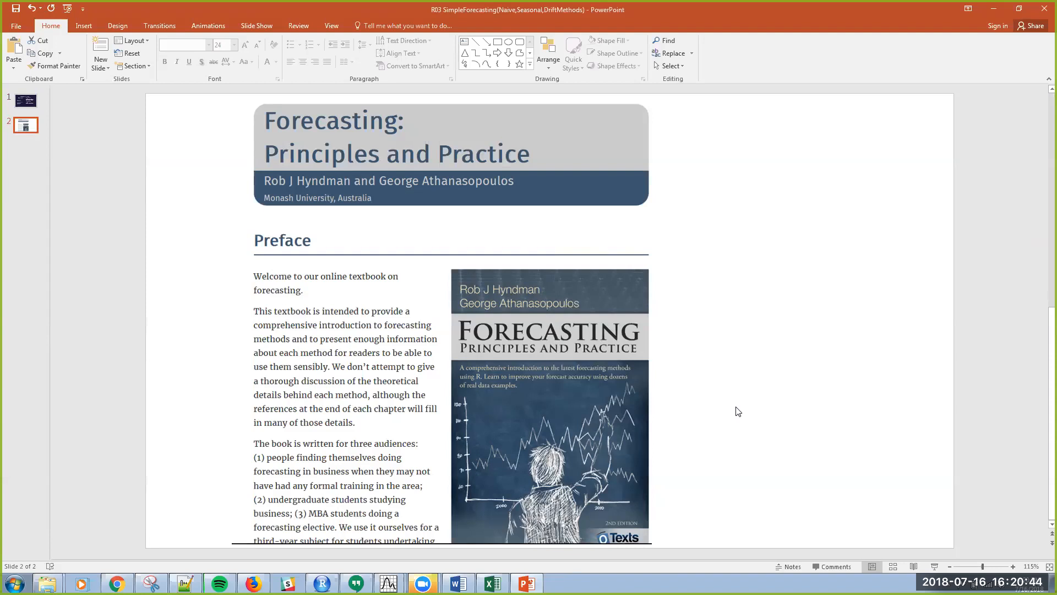
{"action": "mouse_move", "coordinate": [763, 419]}
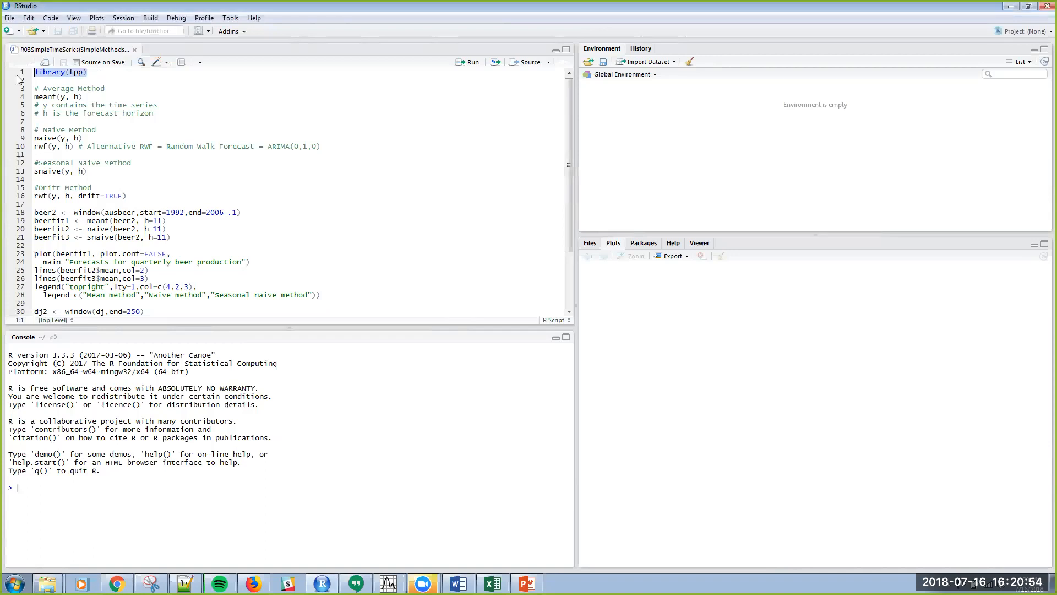
- Run library(fpp) to attach forecast, fma, expsmooth, lmtest, zoo and tseries
{"action": "left_click", "coordinate": [467, 62]}
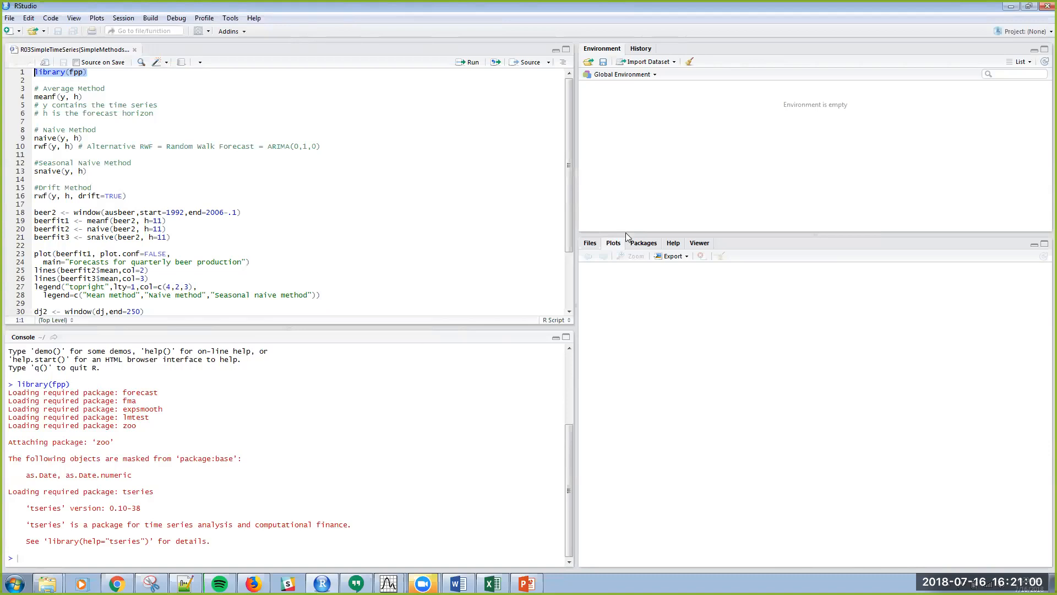
{"action": "mouse_move", "coordinate": [888, 59]}
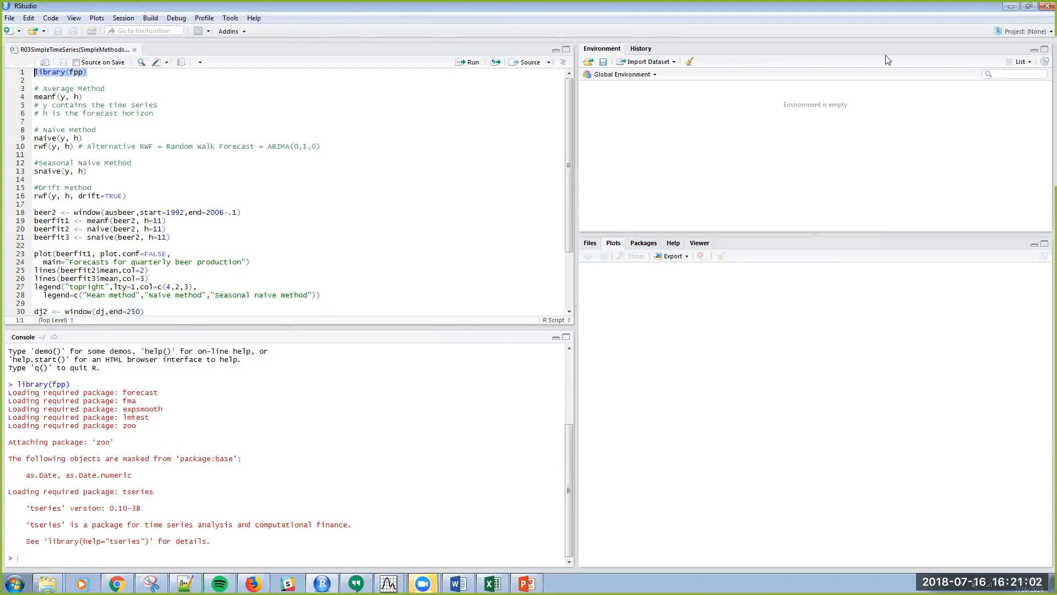
{"action": "mouse_move", "coordinate": [812, 173]}
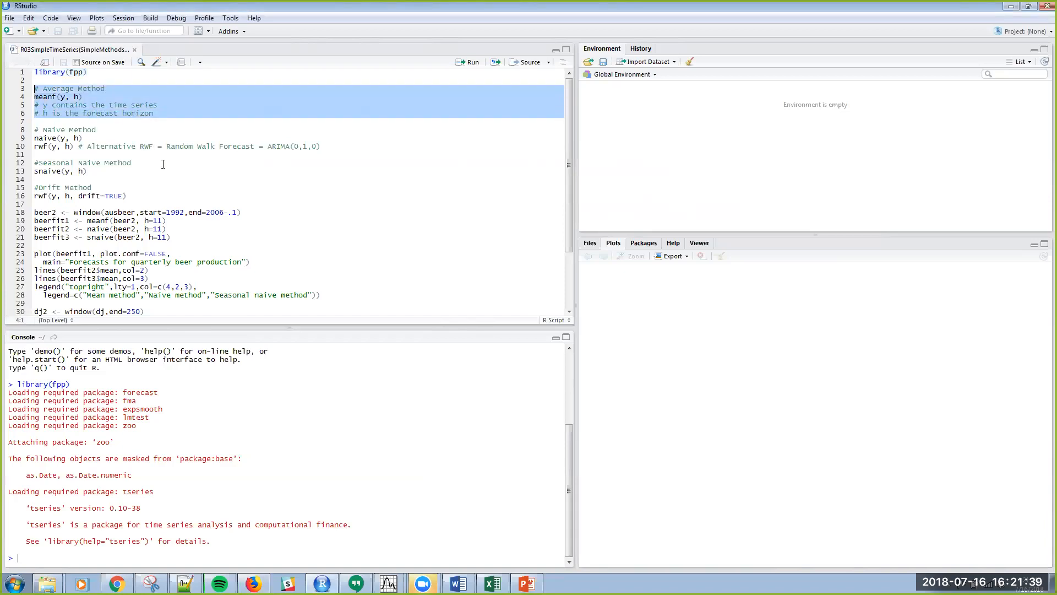
{"action": "mouse_move", "coordinate": [533, 181]}
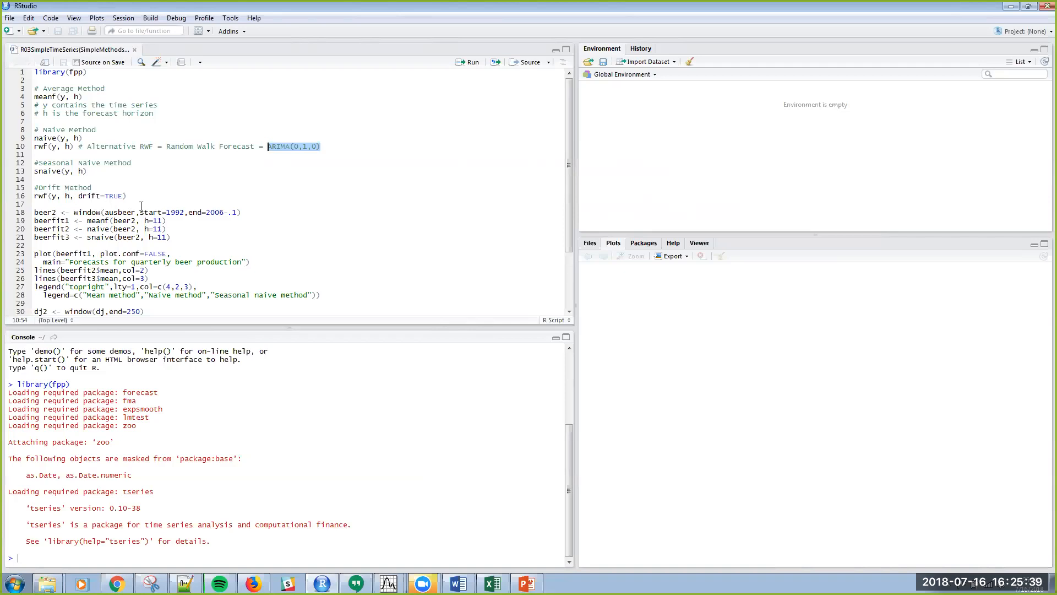
{"action": "mouse_move", "coordinate": [131, 196]}
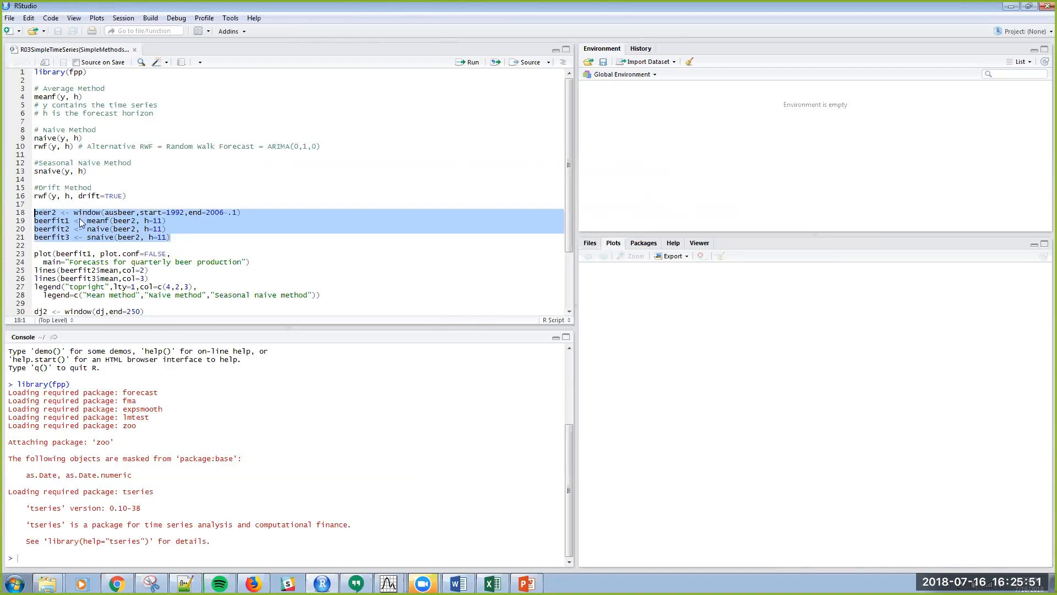
{"action": "mouse_move", "coordinate": [134, 216]}
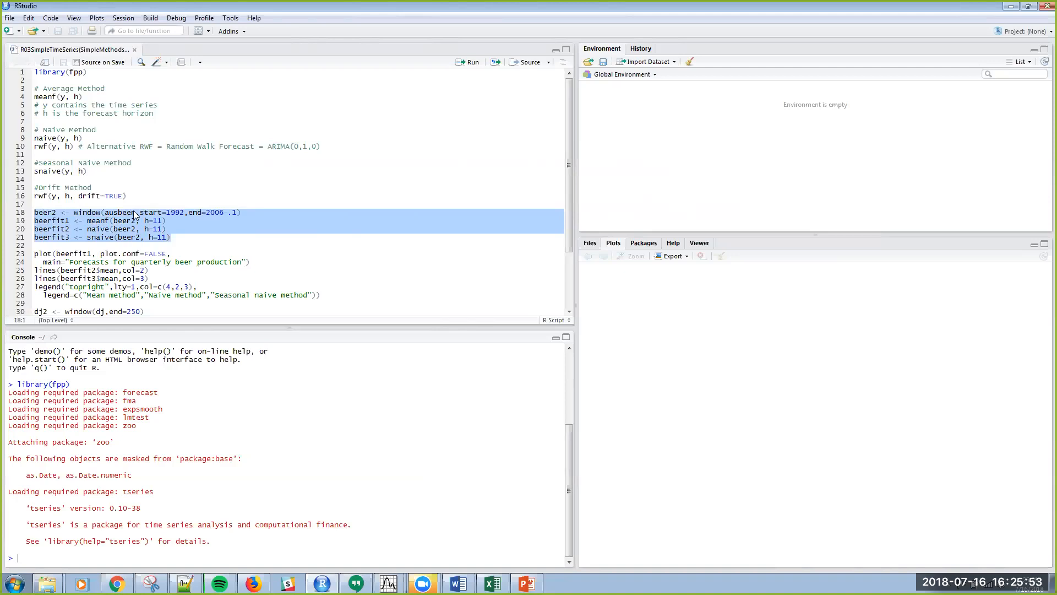
{"action": "mouse_move", "coordinate": [187, 221]}
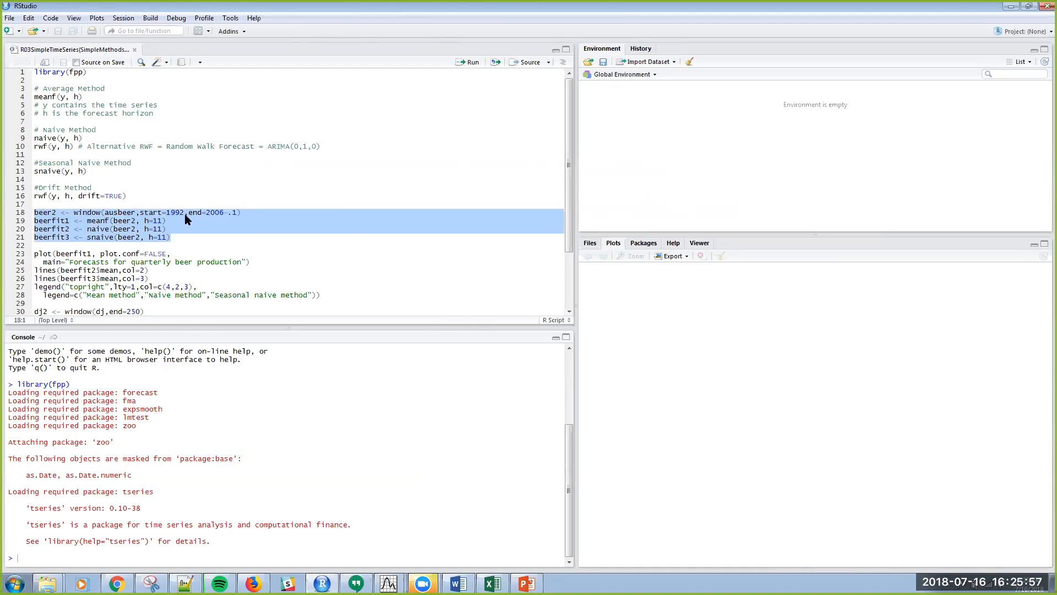
- Run the beer2 window on ausbeer and the meanf, naive and snaive fits beerfit1–3, then select the plot code
{"action": "left_click", "coordinate": [167, 220]}
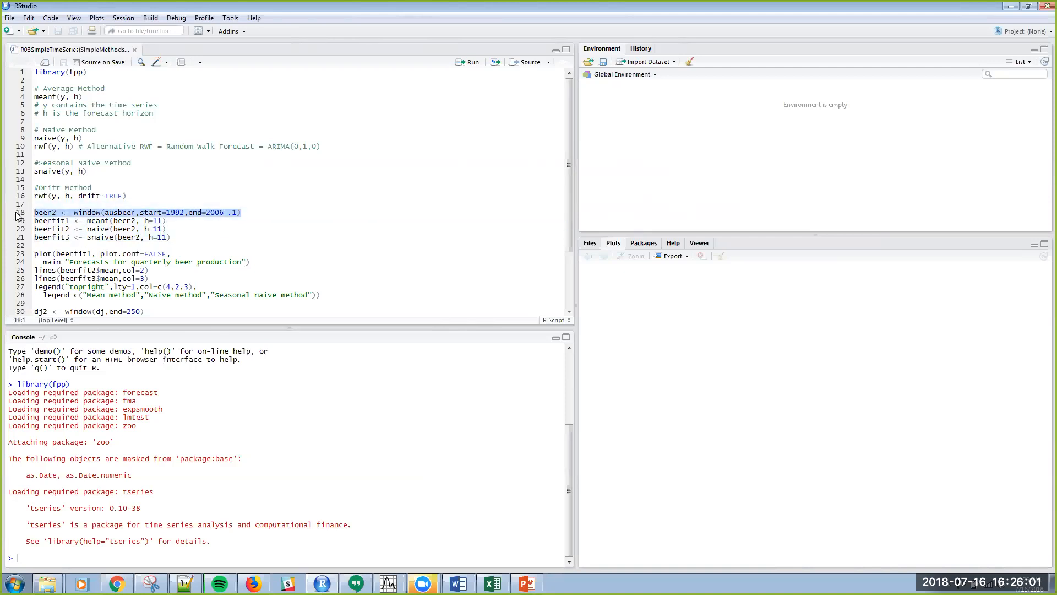
{"action": "left_click", "coordinate": [468, 62]}
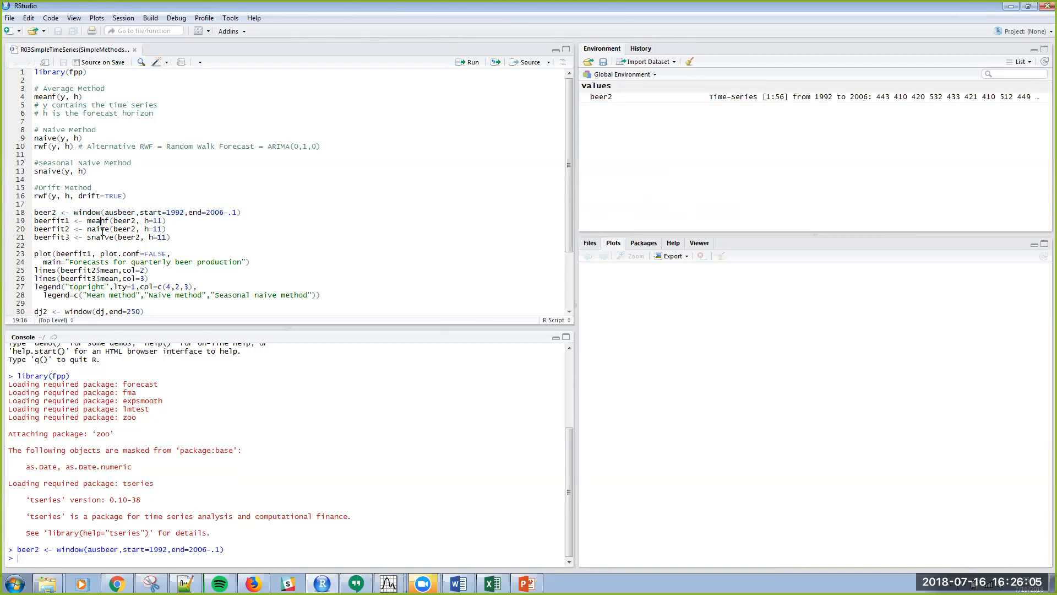
{"action": "left_click_drag", "start_coordinate": [37, 212], "coordinate": [171, 237]}
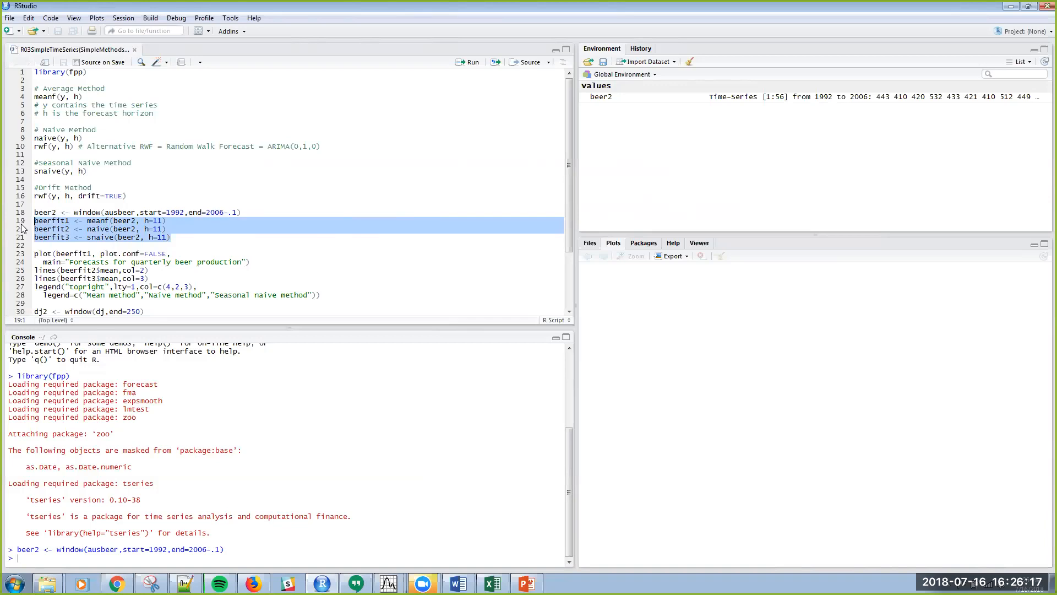
{"action": "left_click", "coordinate": [469, 62]}
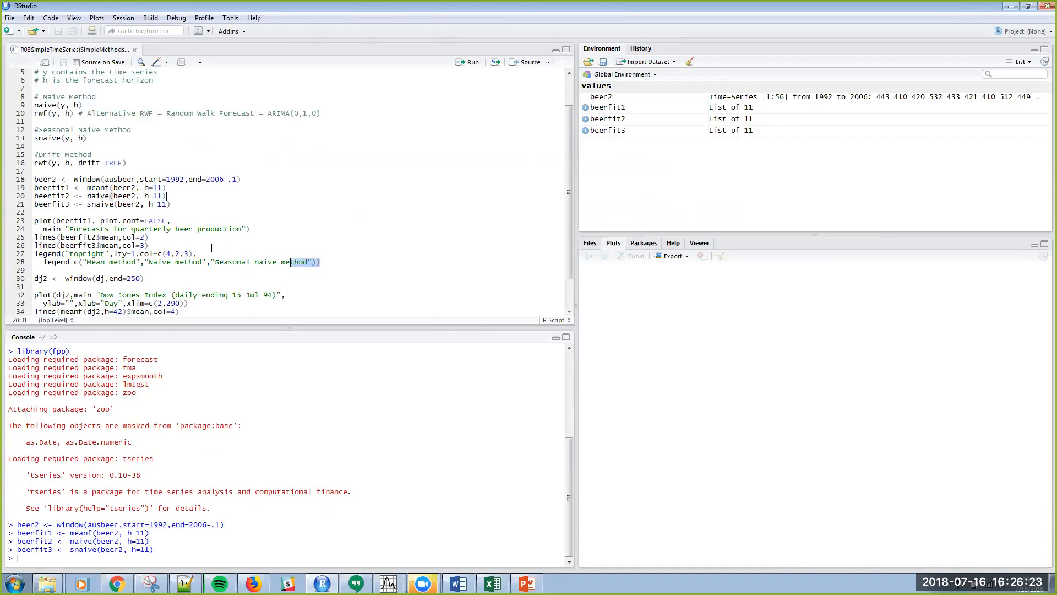
{"action": "left_click_drag", "start_coordinate": [42, 220], "coordinate": [321, 263]}
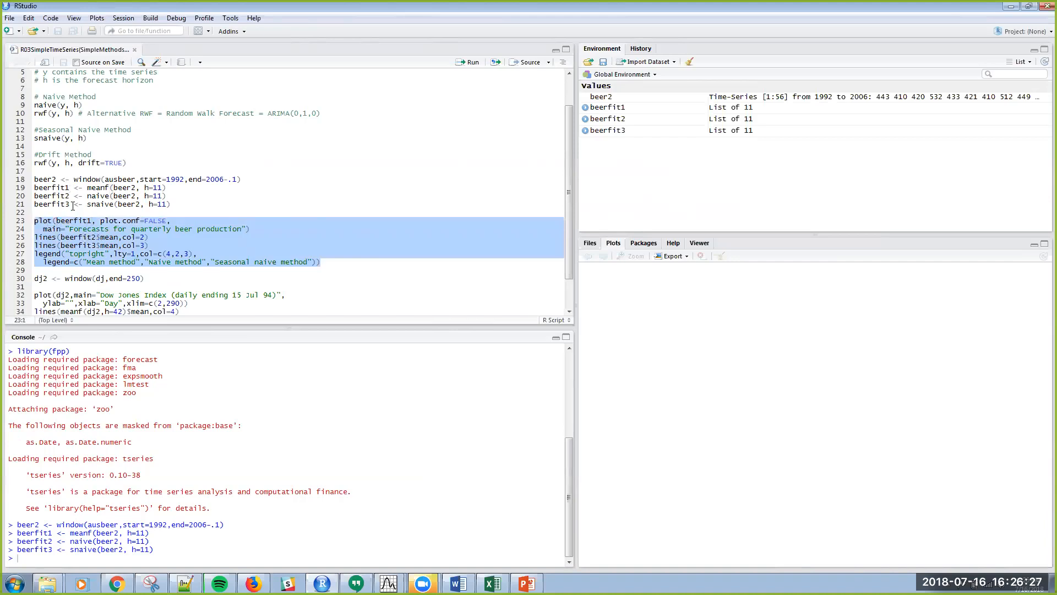
{"action": "mouse_move", "coordinate": [100, 255]}
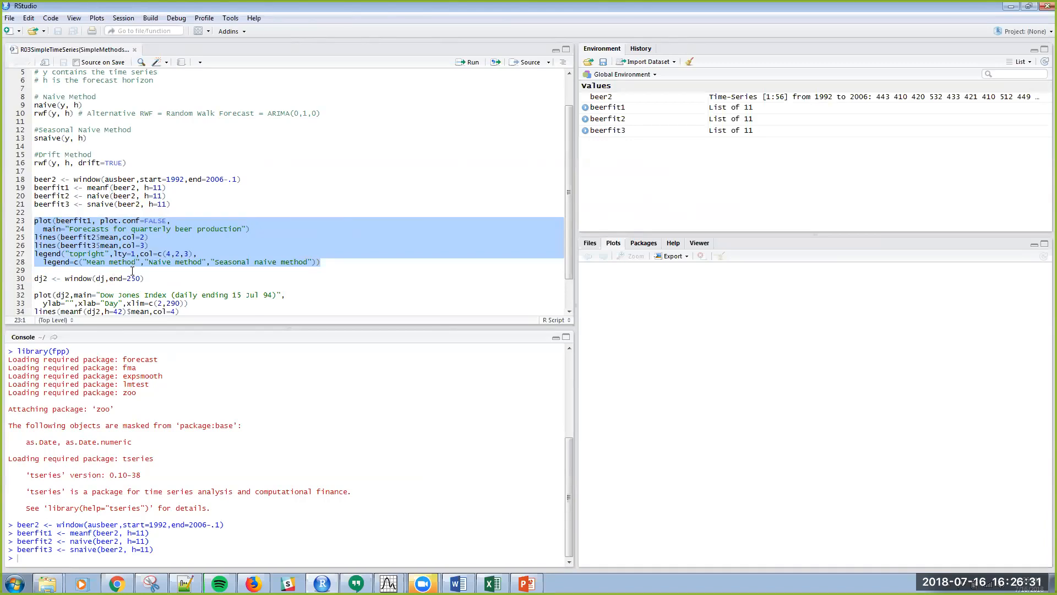
{"action": "mouse_move", "coordinate": [266, 277]}
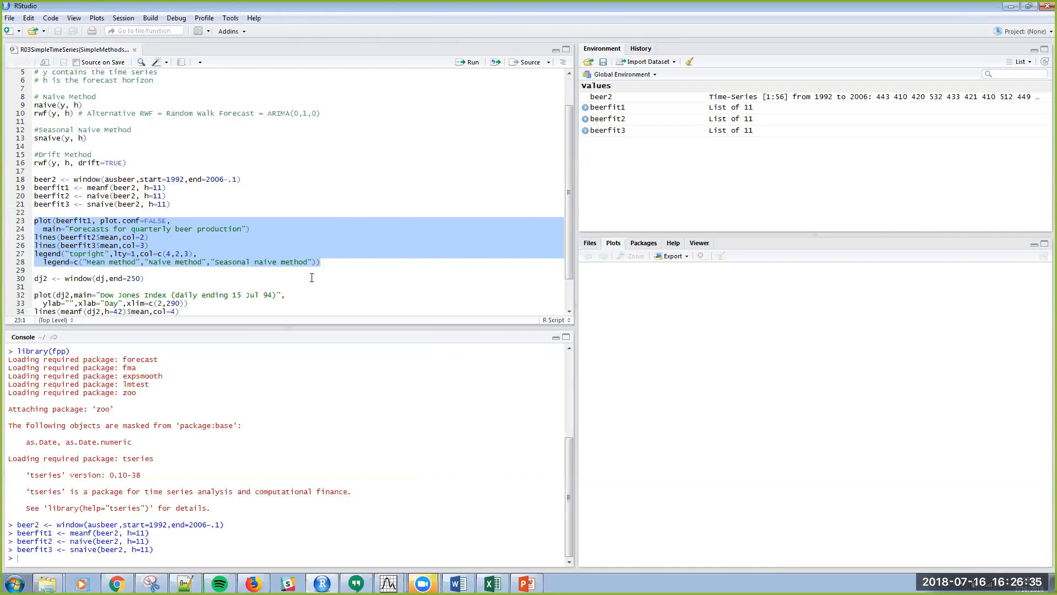
- Run the selected lines to draw 'Forecasts for quarterly beer production' with its legend
{"action": "left_click", "coordinate": [470, 62]}
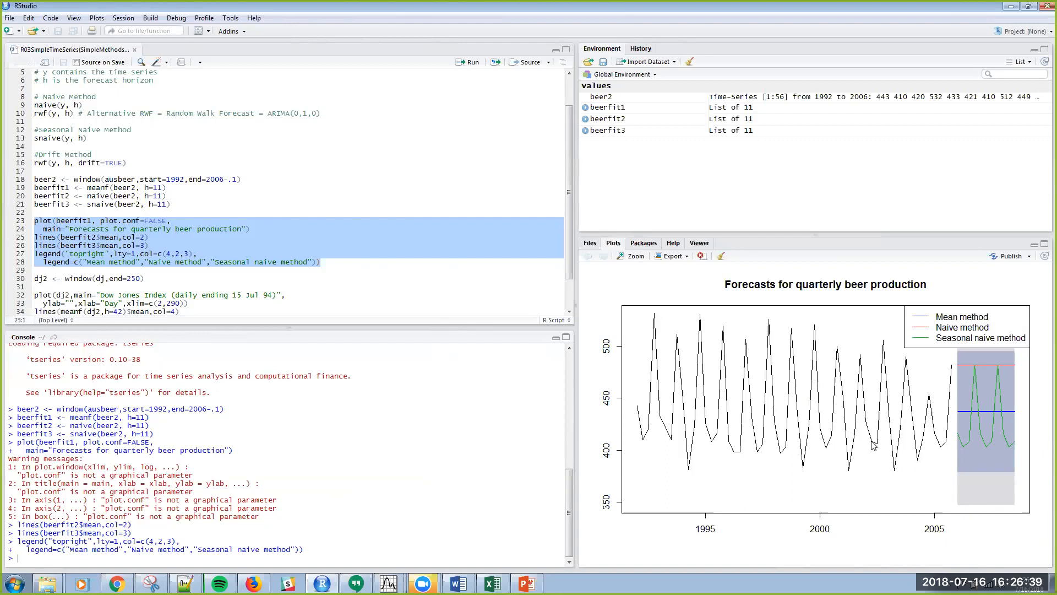
{"action": "mouse_move", "coordinate": [966, 419]}
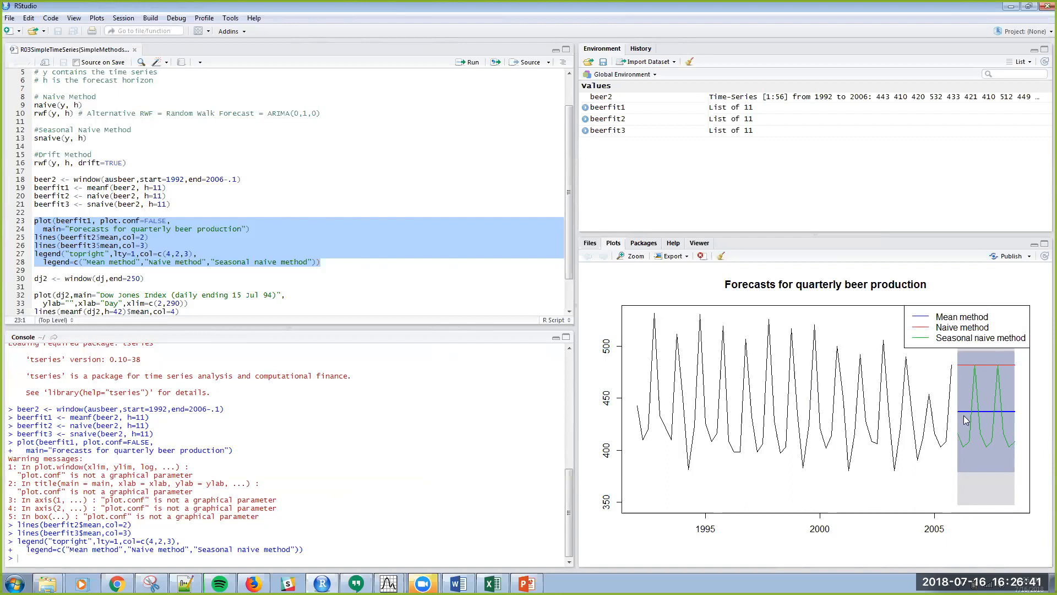
{"action": "mouse_move", "coordinate": [586, 417]}
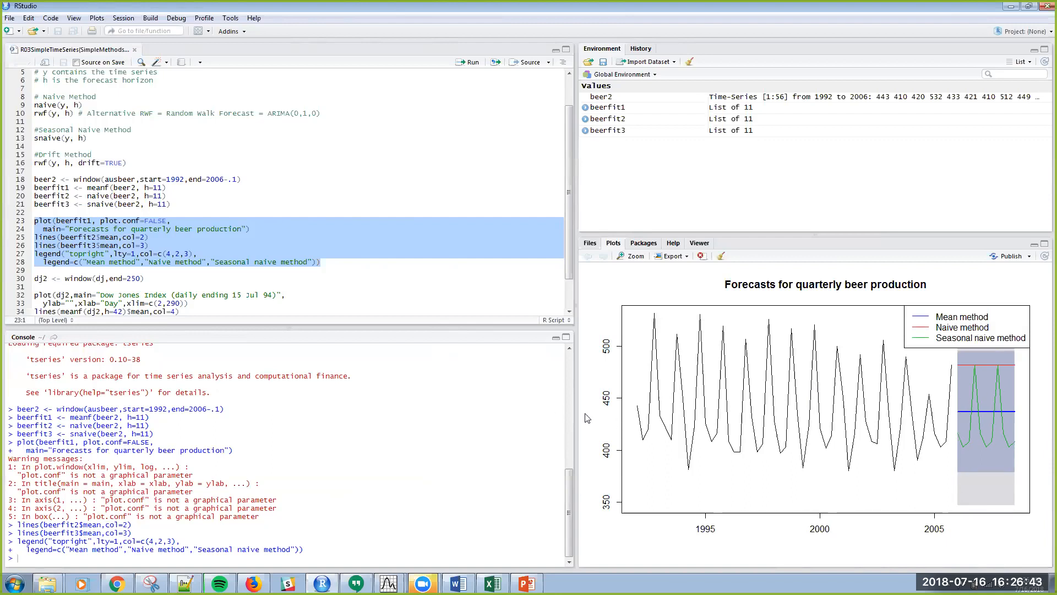
{"action": "mouse_move", "coordinate": [1025, 410]}
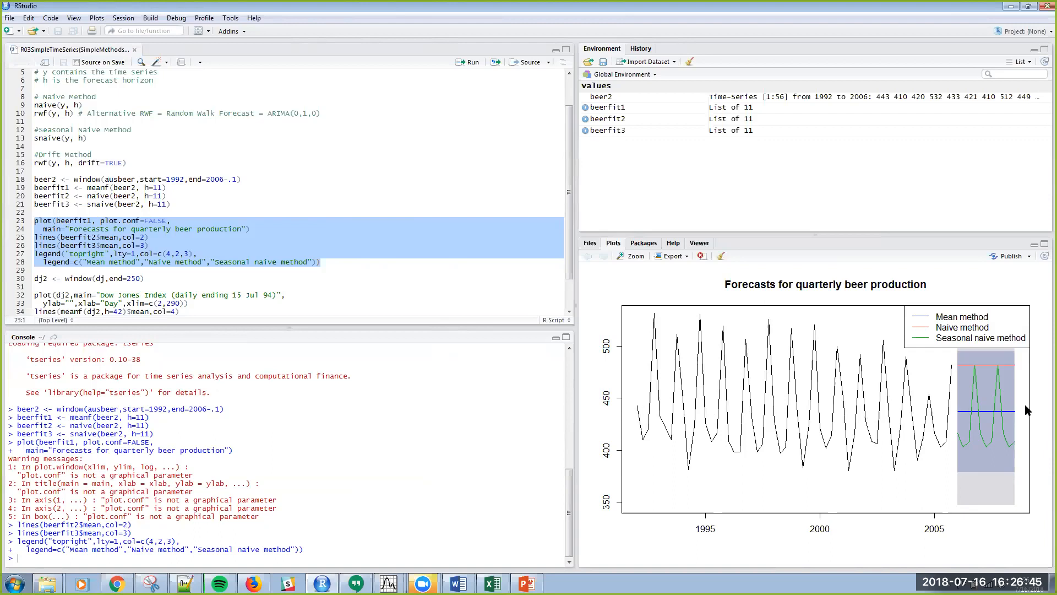
{"action": "mouse_move", "coordinate": [1022, 396]}
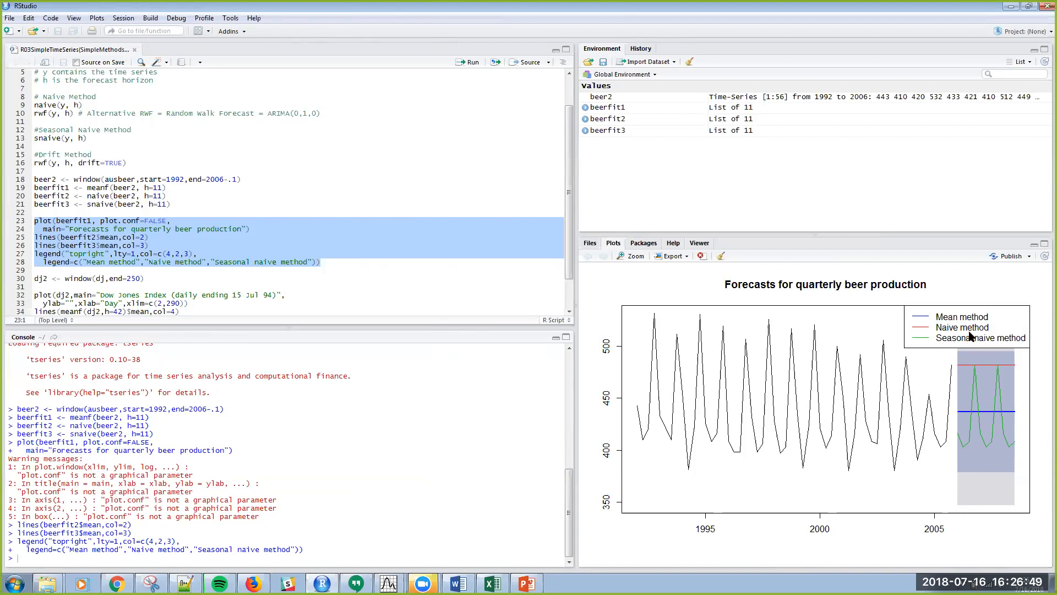
{"action": "mouse_move", "coordinate": [957, 374]}
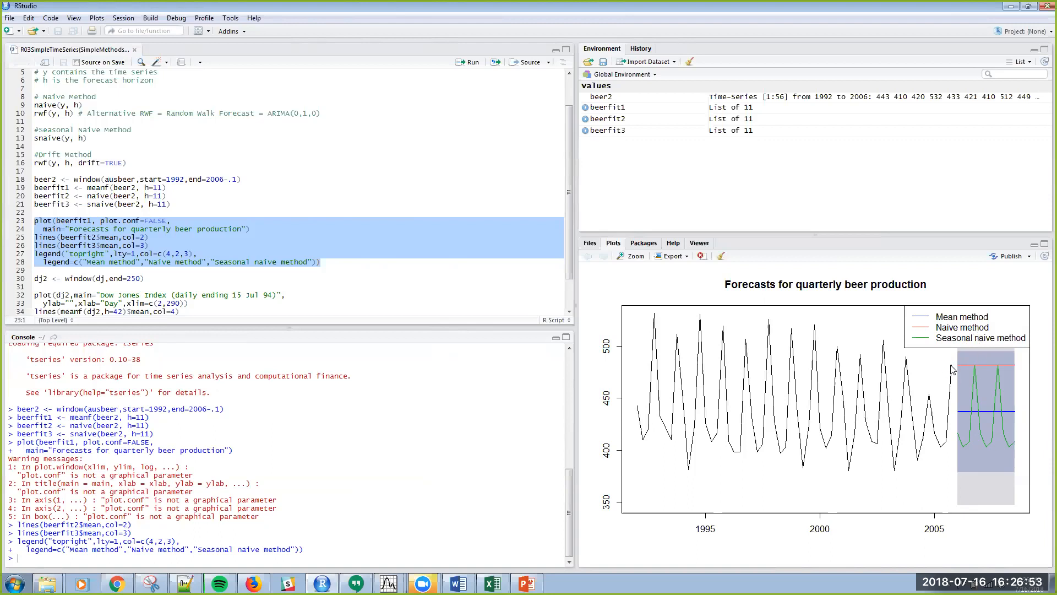
{"action": "mouse_move", "coordinate": [971, 425]}
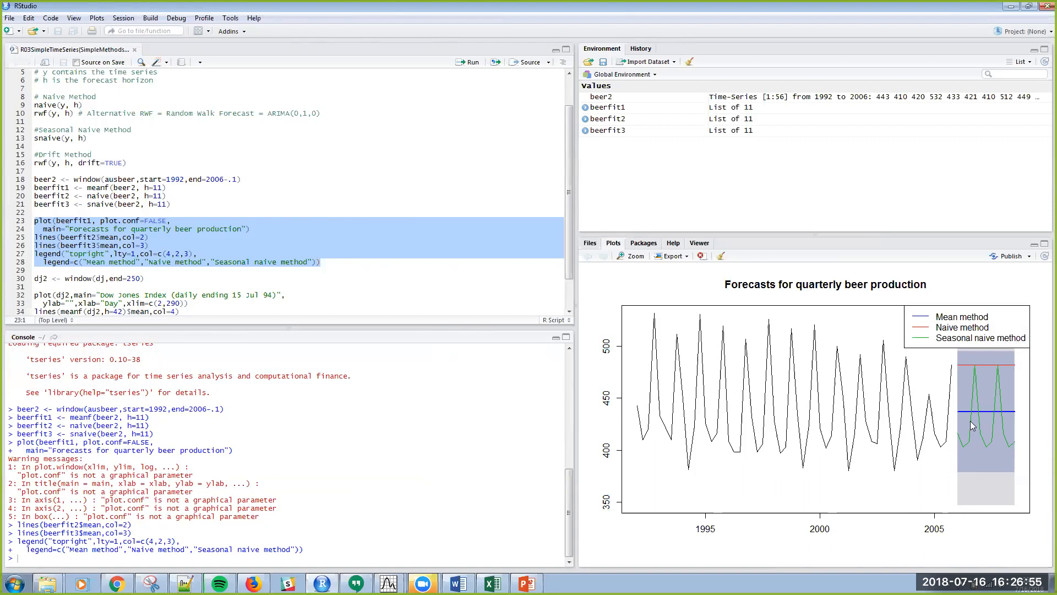
{"action": "mouse_move", "coordinate": [747, 381]}
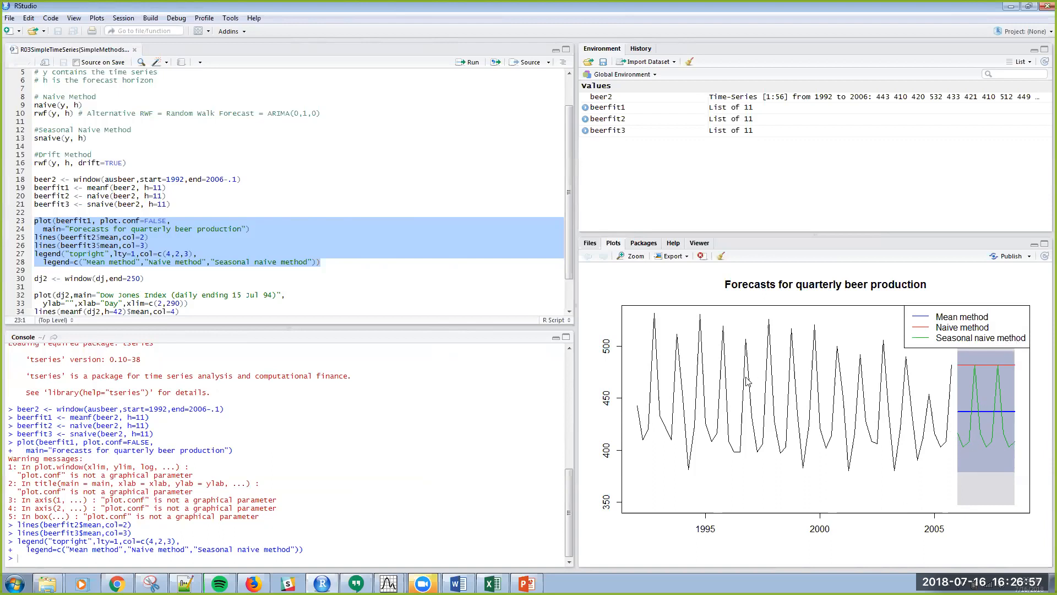
{"action": "mouse_move", "coordinate": [963, 456]}
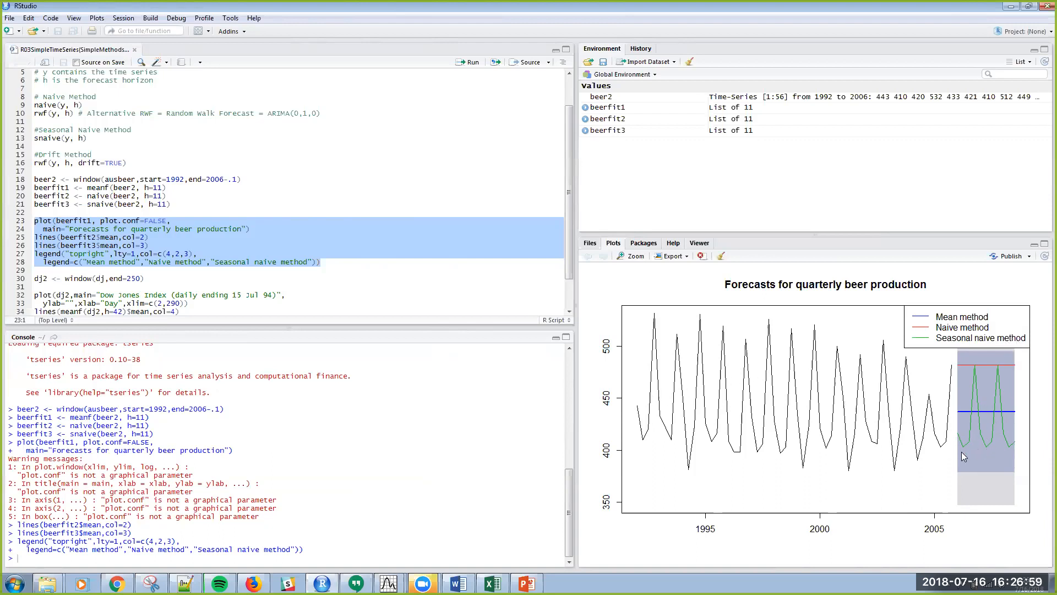
{"action": "mouse_move", "coordinate": [973, 411]}
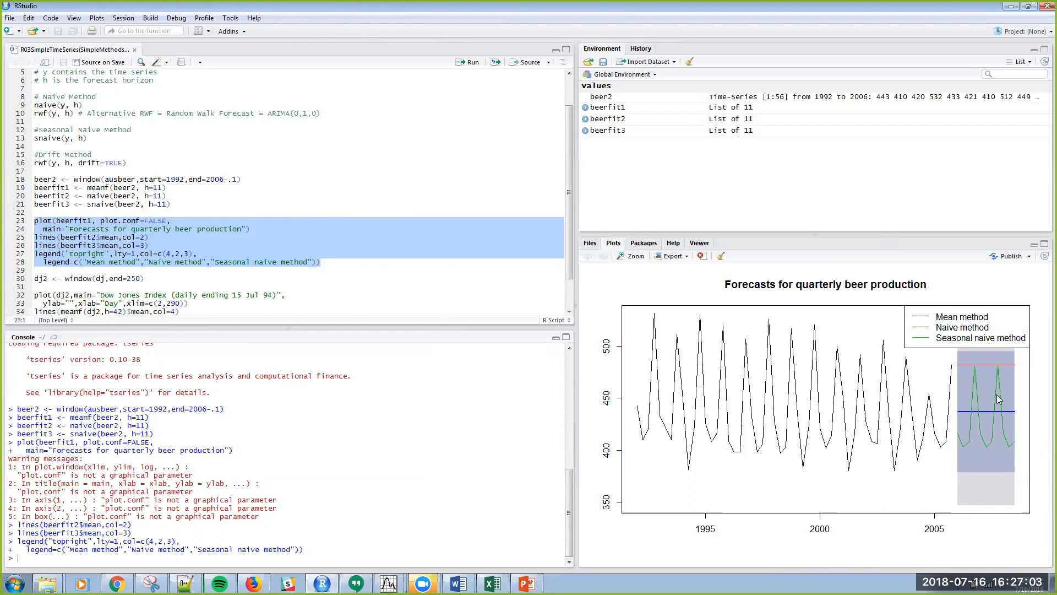
{"action": "mouse_move", "coordinate": [638, 416]}
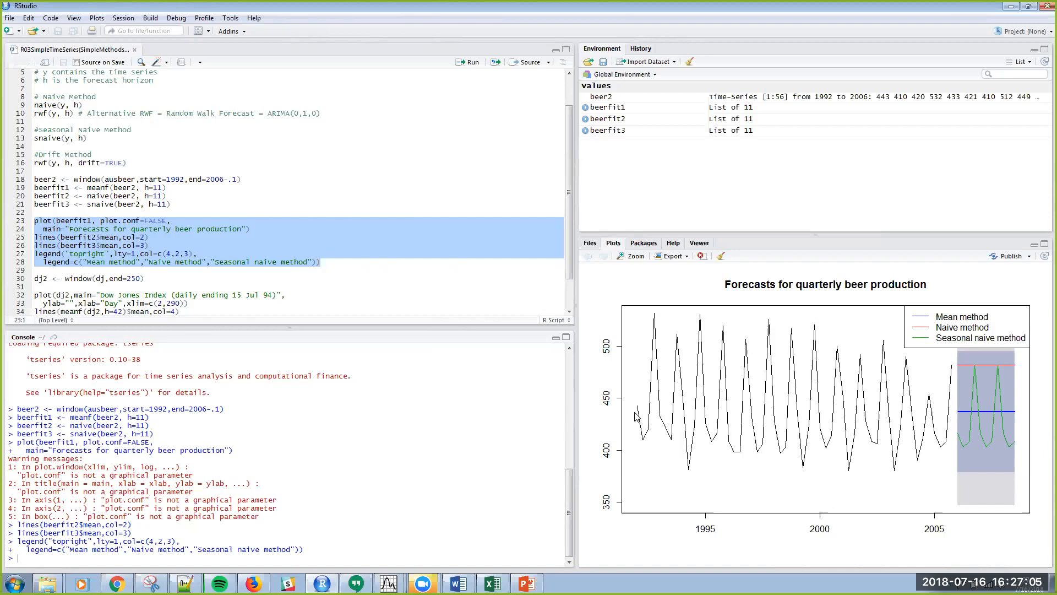
{"action": "mouse_move", "coordinate": [949, 510]}
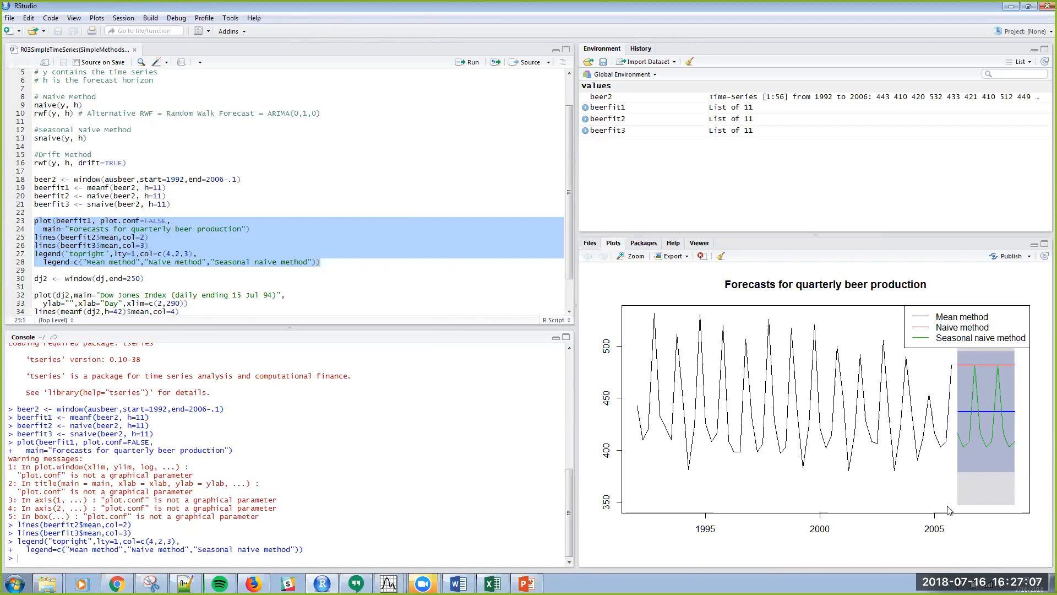
{"action": "mouse_move", "coordinate": [983, 461]}
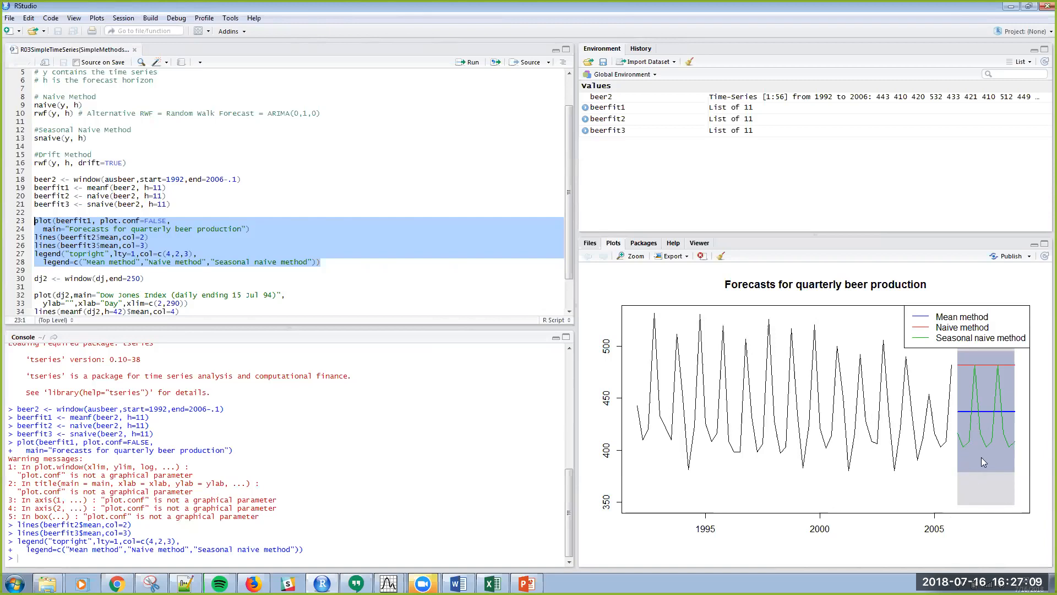
{"action": "mouse_move", "coordinate": [915, 417]}
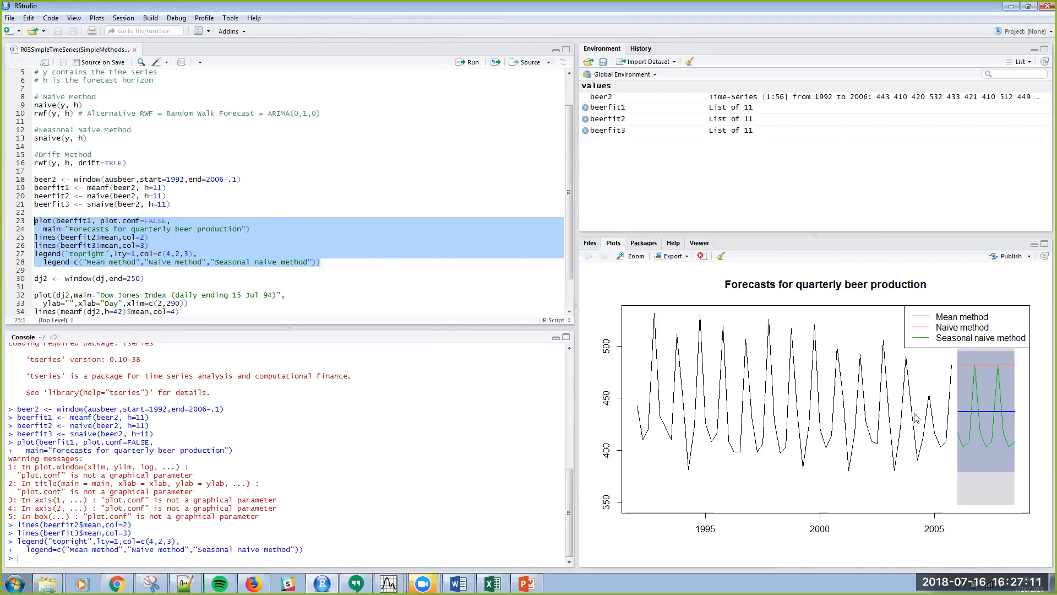
{"action": "mouse_move", "coordinate": [898, 409]}
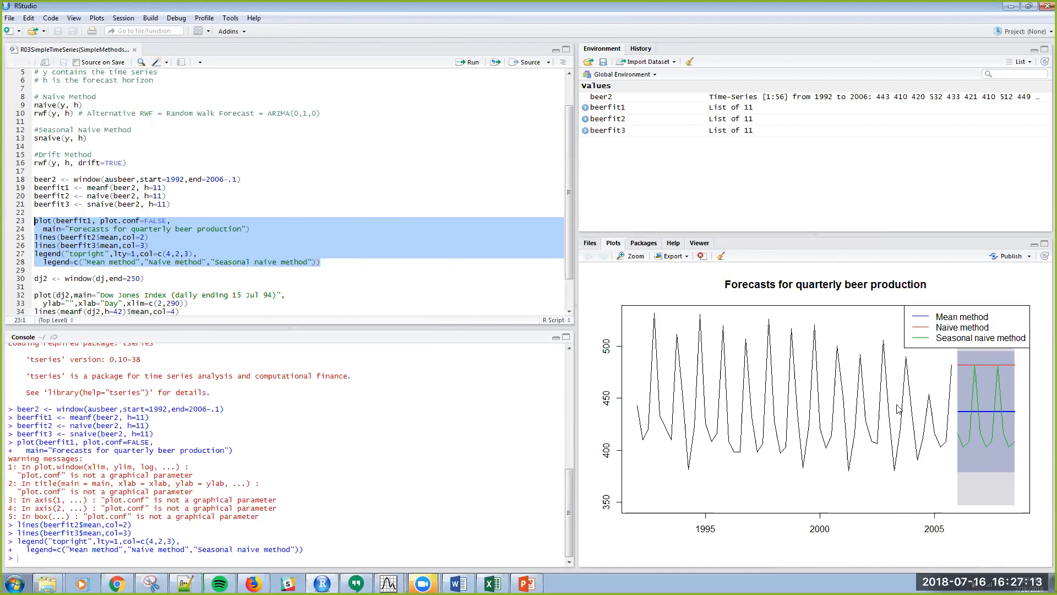
{"action": "mouse_move", "coordinate": [1016, 375]}
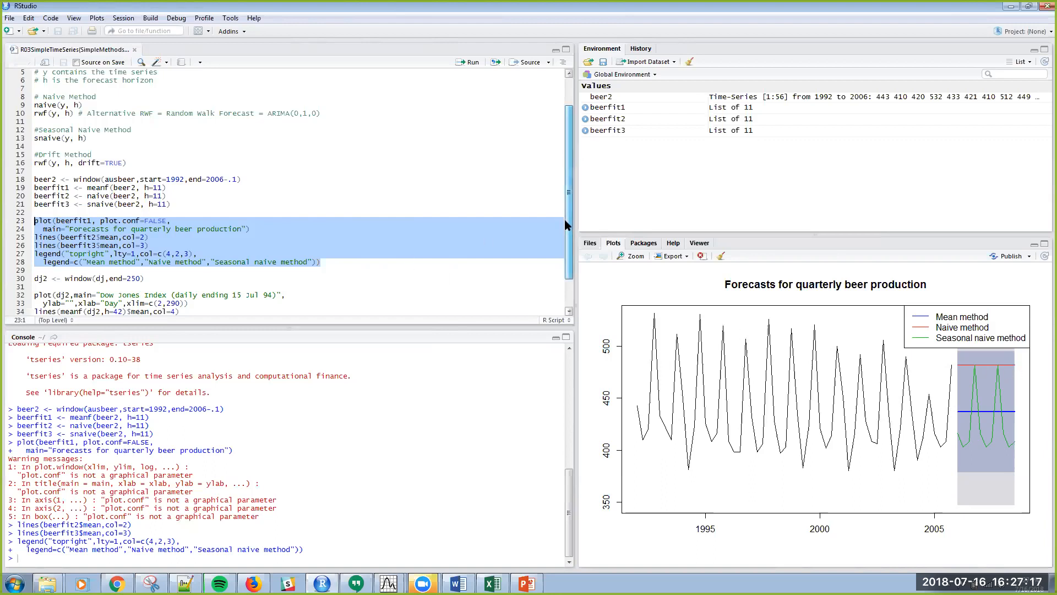
- Scroll the script down to the dj2 Dow Jones forecasting code
{"action": "scroll", "scroll_direction": "down", "scroll_amount": 3}
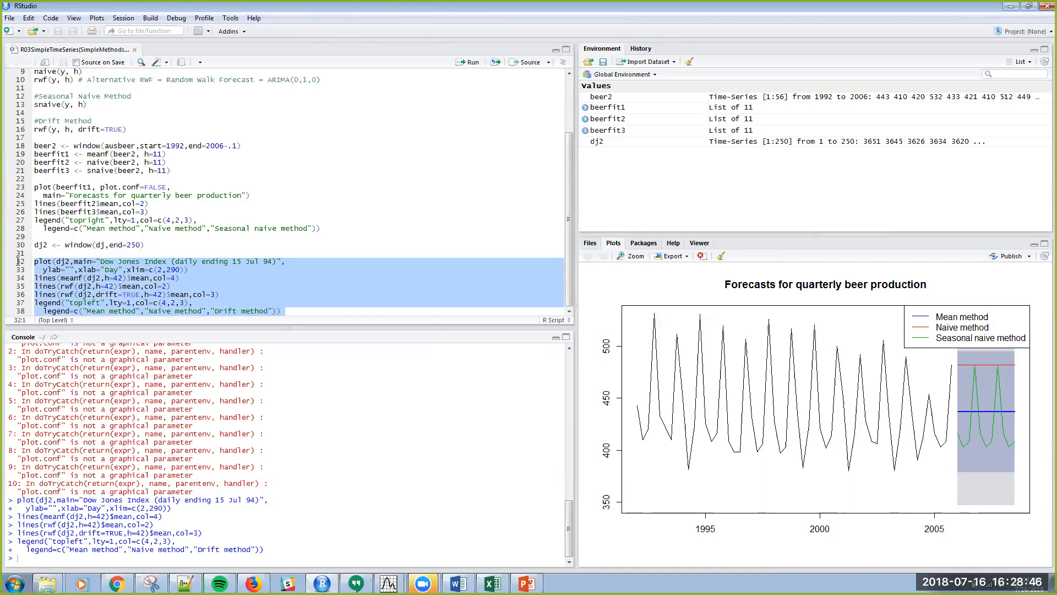
{"action": "mouse_move", "coordinate": [23, 263]}
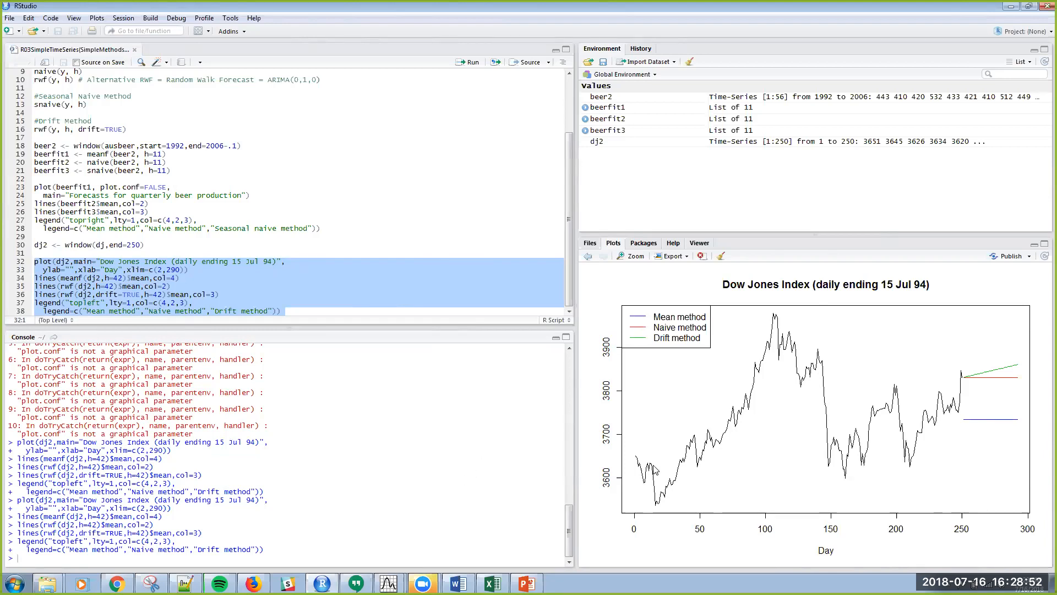
{"action": "mouse_move", "coordinate": [977, 425]}
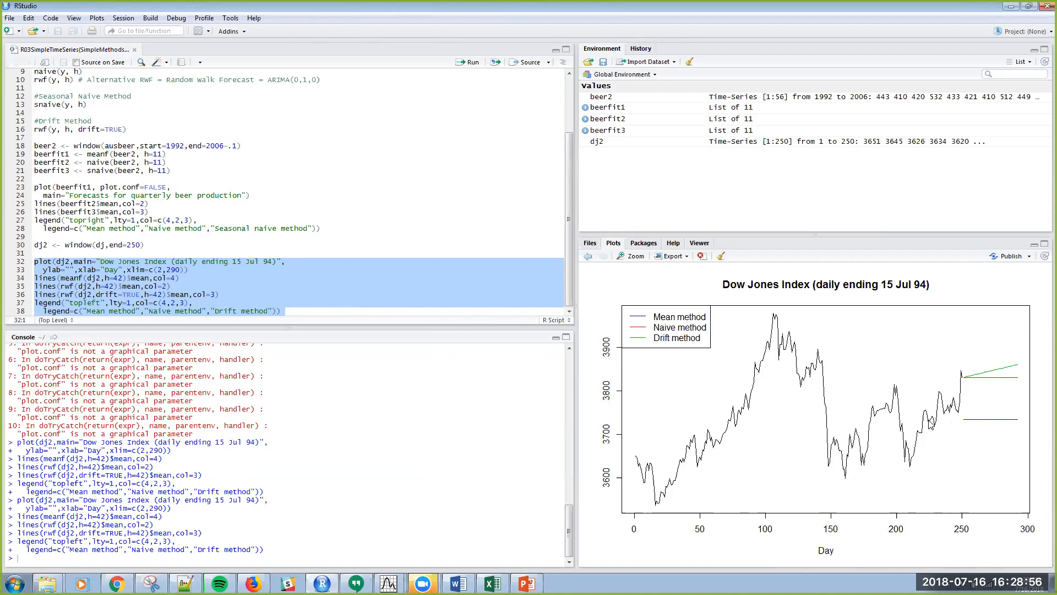
{"action": "mouse_move", "coordinate": [936, 416]}
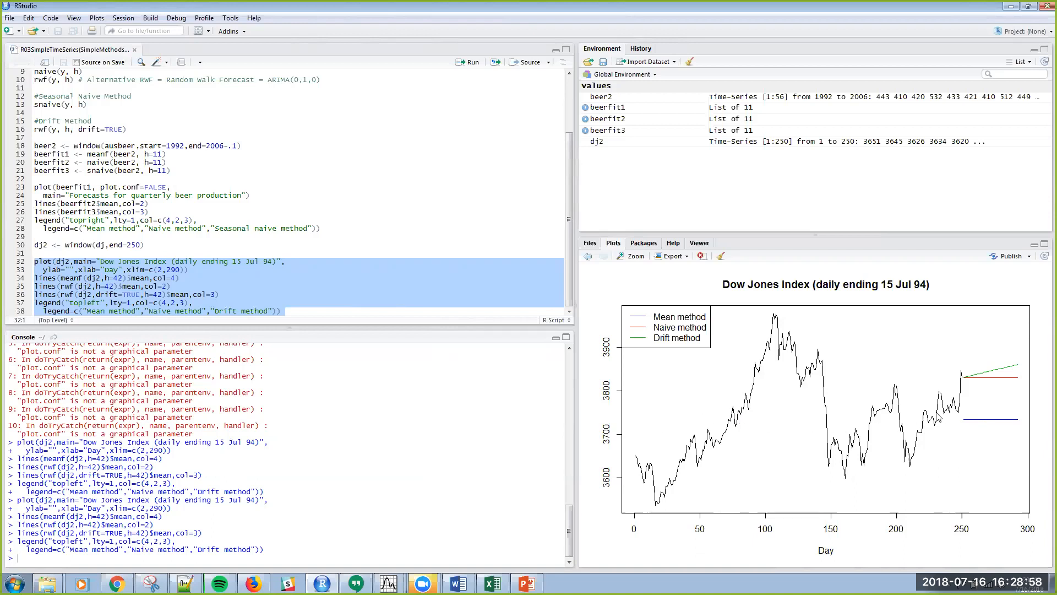
{"action": "mouse_move", "coordinate": [676, 336]}
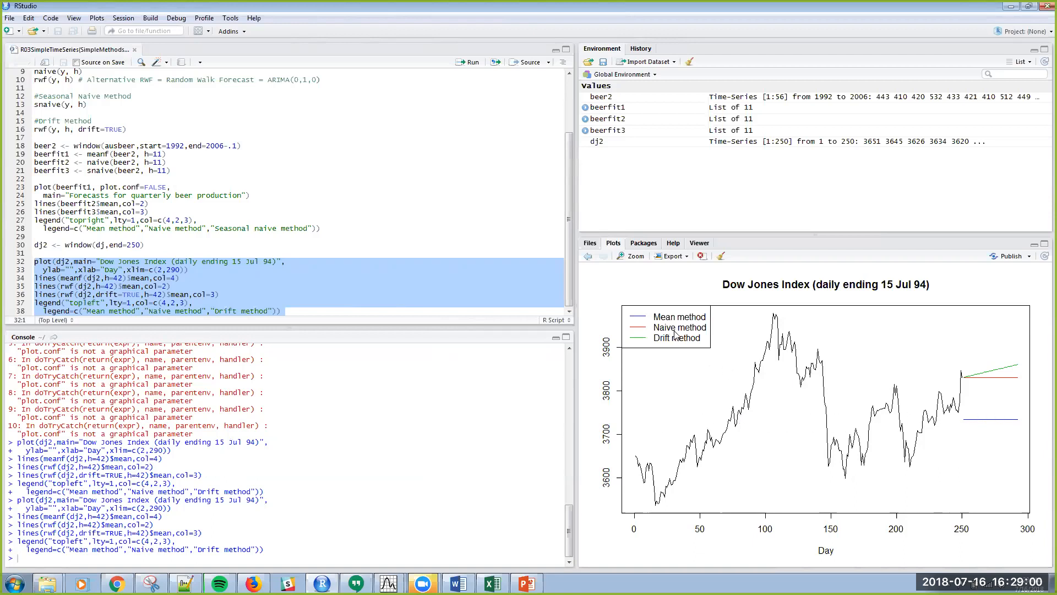
{"action": "mouse_move", "coordinate": [1017, 380]}
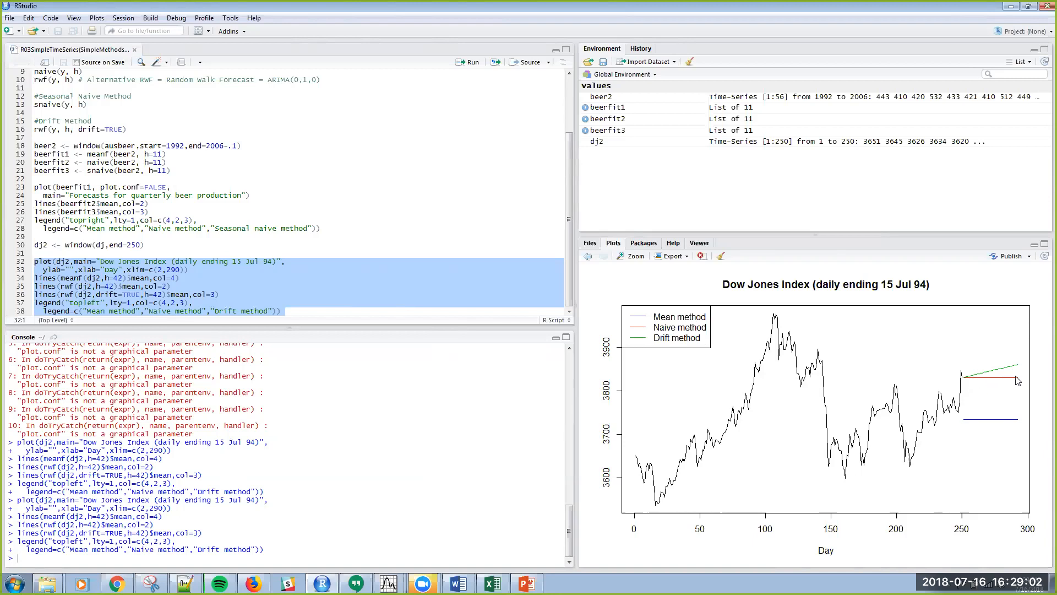
{"action": "mouse_move", "coordinate": [691, 340]}
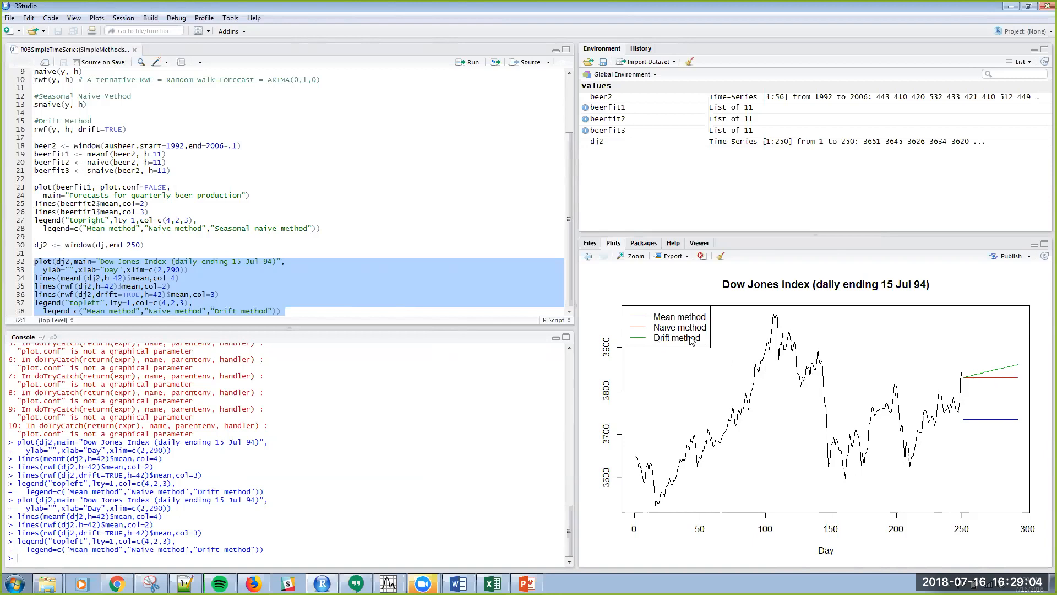
{"action": "mouse_move", "coordinate": [1005, 371]}
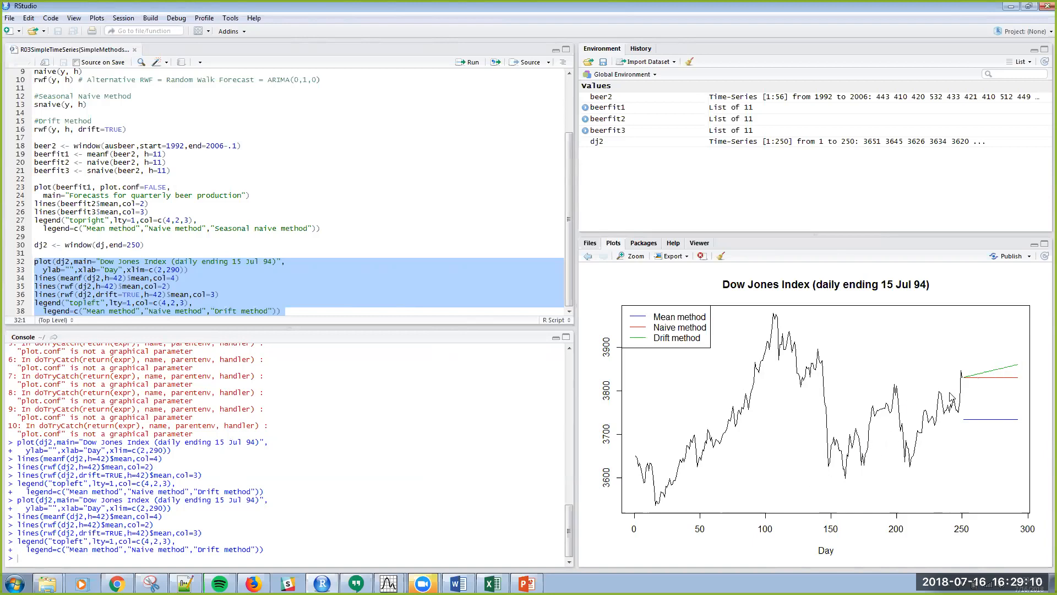
{"action": "mouse_move", "coordinate": [1004, 380]}
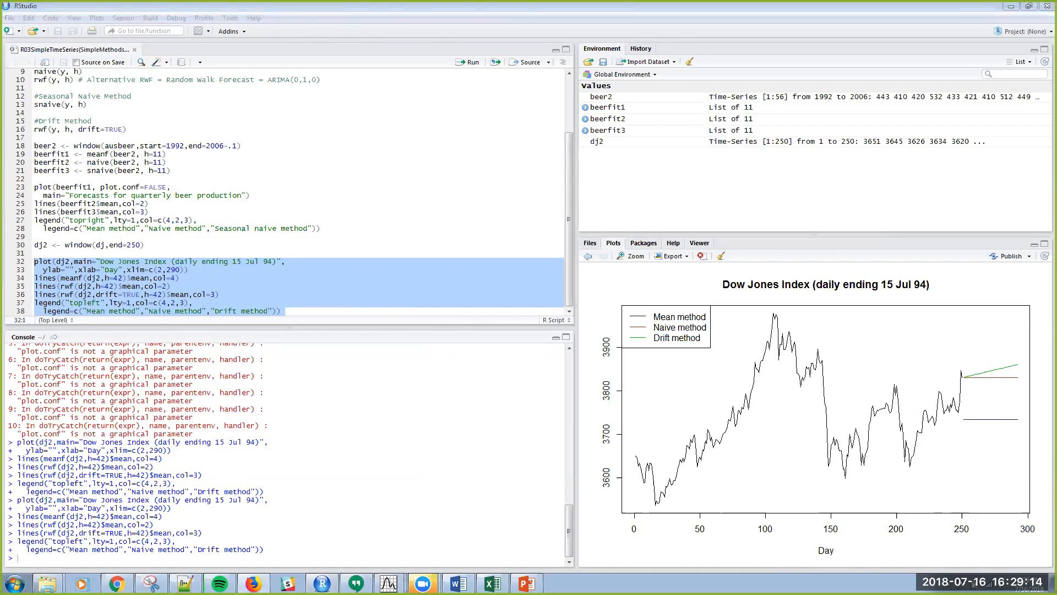
{"action": "mouse_move", "coordinate": [931, 386]}
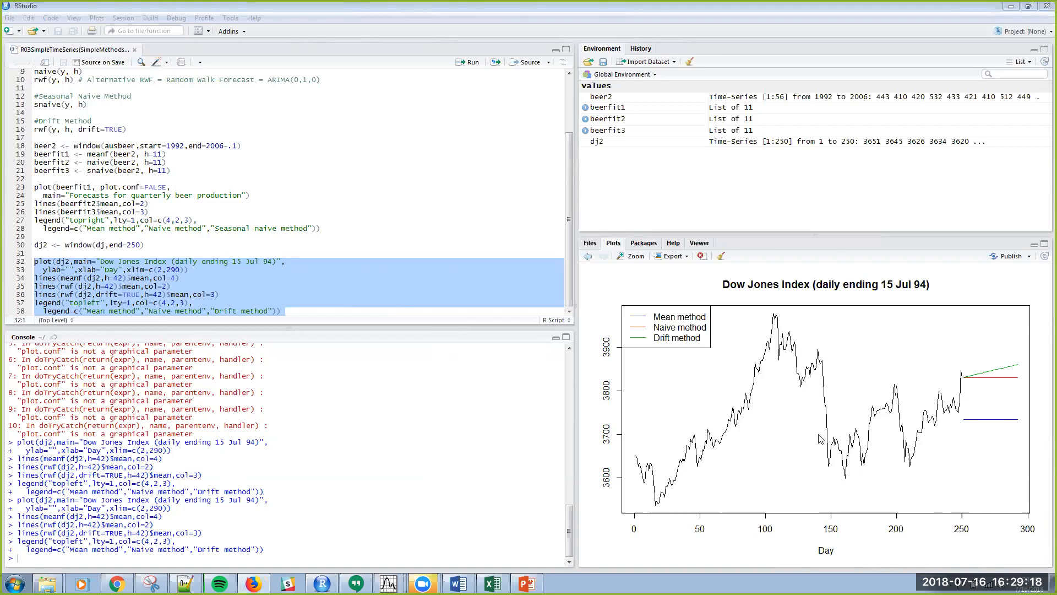
{"action": "mouse_move", "coordinate": [935, 394]}
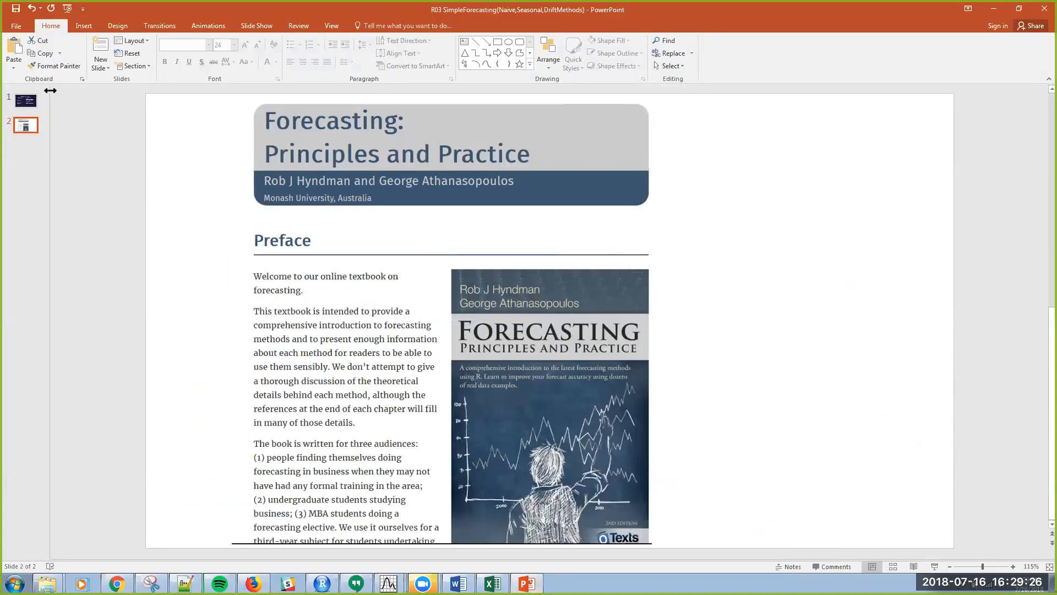
- Show slide 1, the closing Questions & Contact slide previewing R04 transformations
{"action": "left_click", "coordinate": [25, 101]}
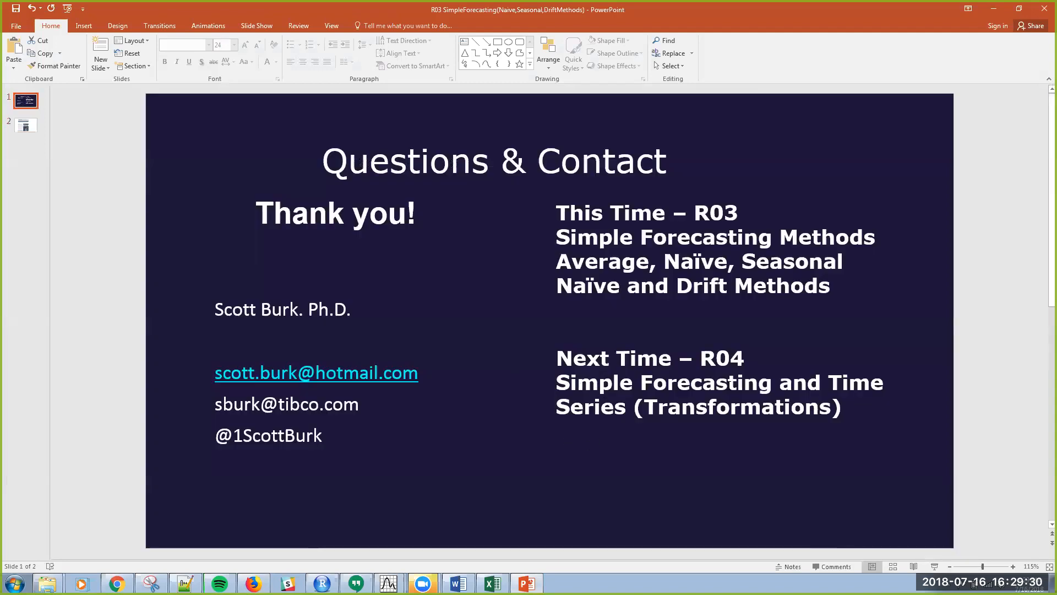
{"action": "mouse_move", "coordinate": [809, 425]}
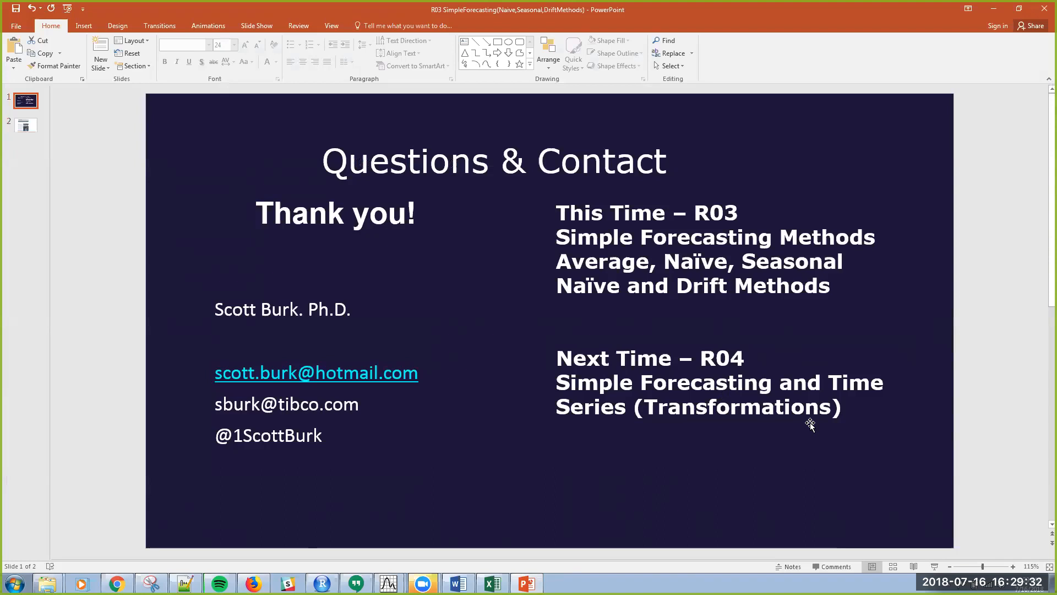
{"action": "mouse_move", "coordinate": [476, 398]}
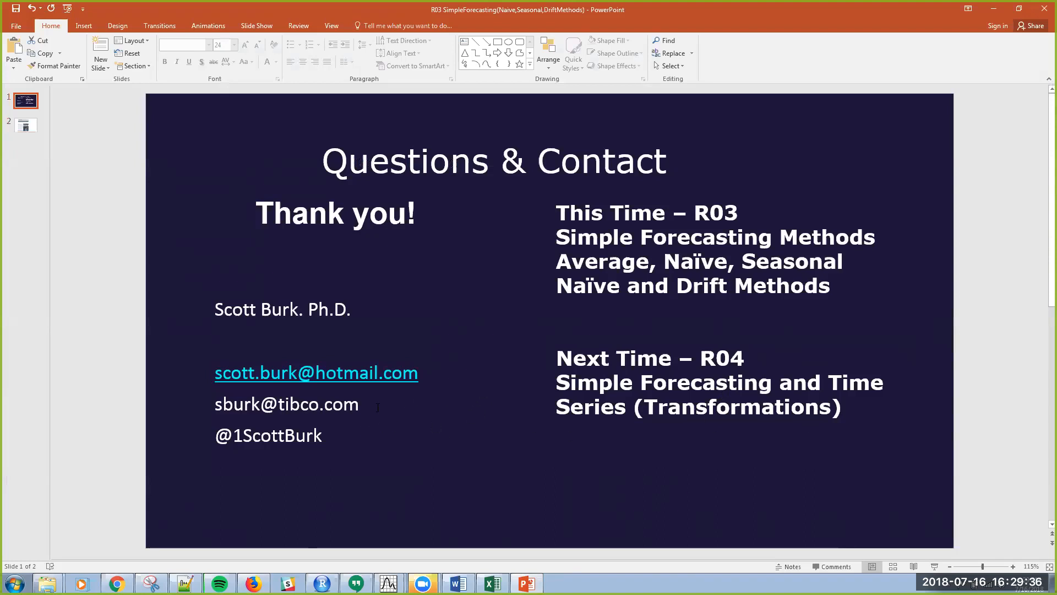
{"action": "mouse_move", "coordinate": [444, 390]}
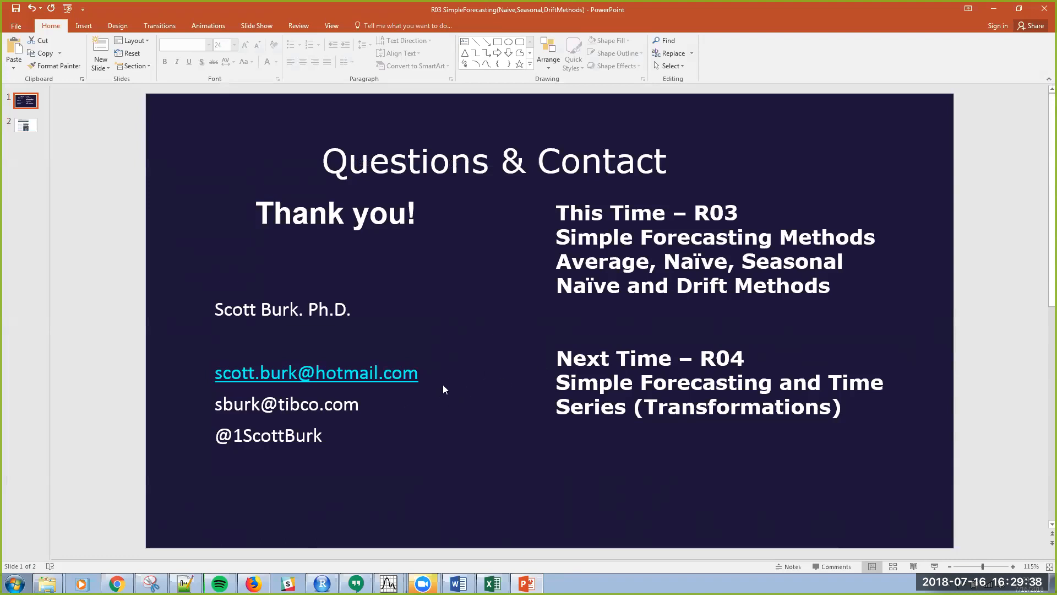
{"action": "mouse_move", "coordinate": [813, 65]}
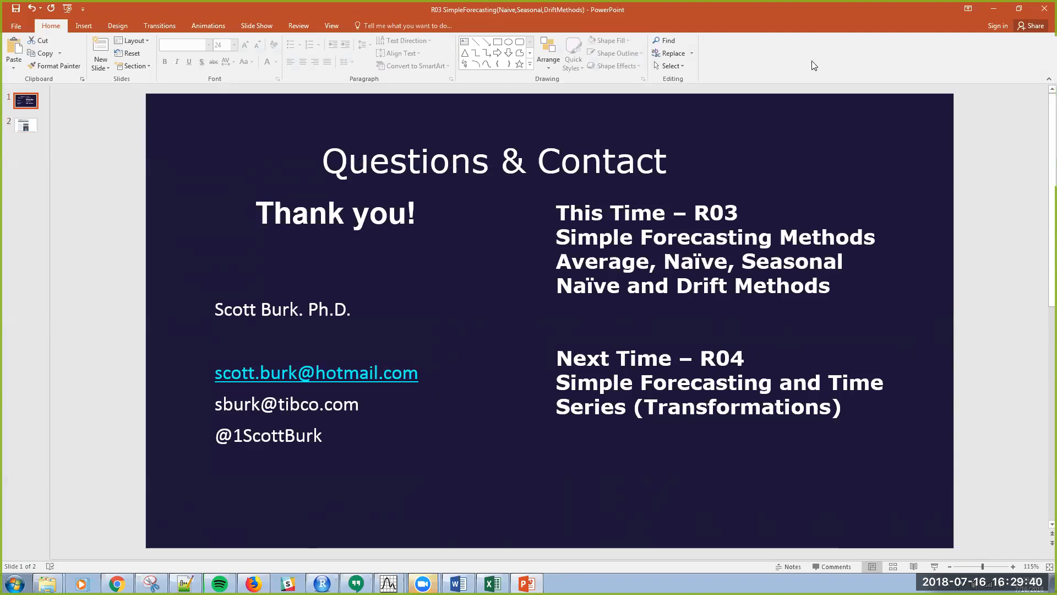